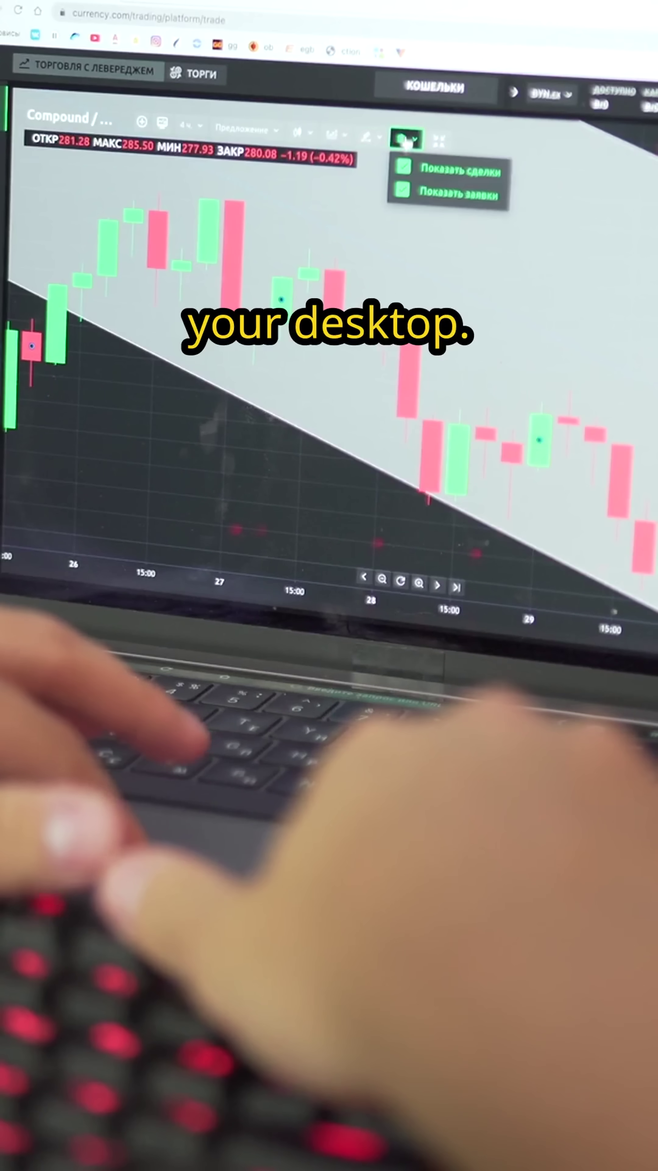
Show the drawing tools list (arrow, channel, Elliott wave) from the chart toolbar
click(367, 135)
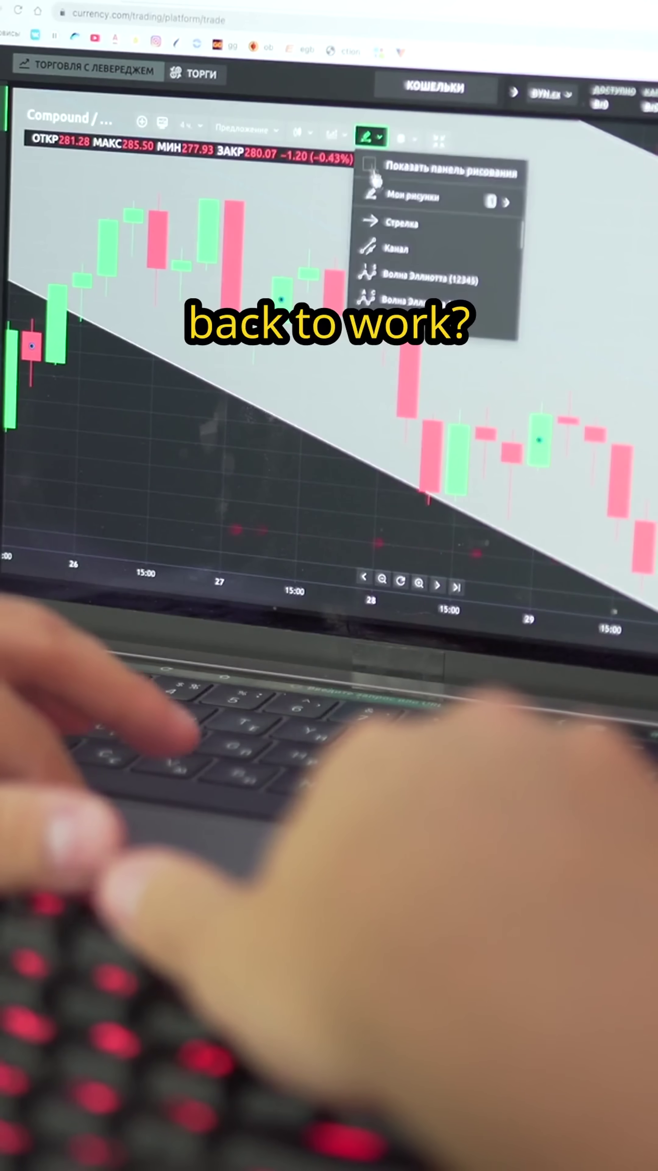